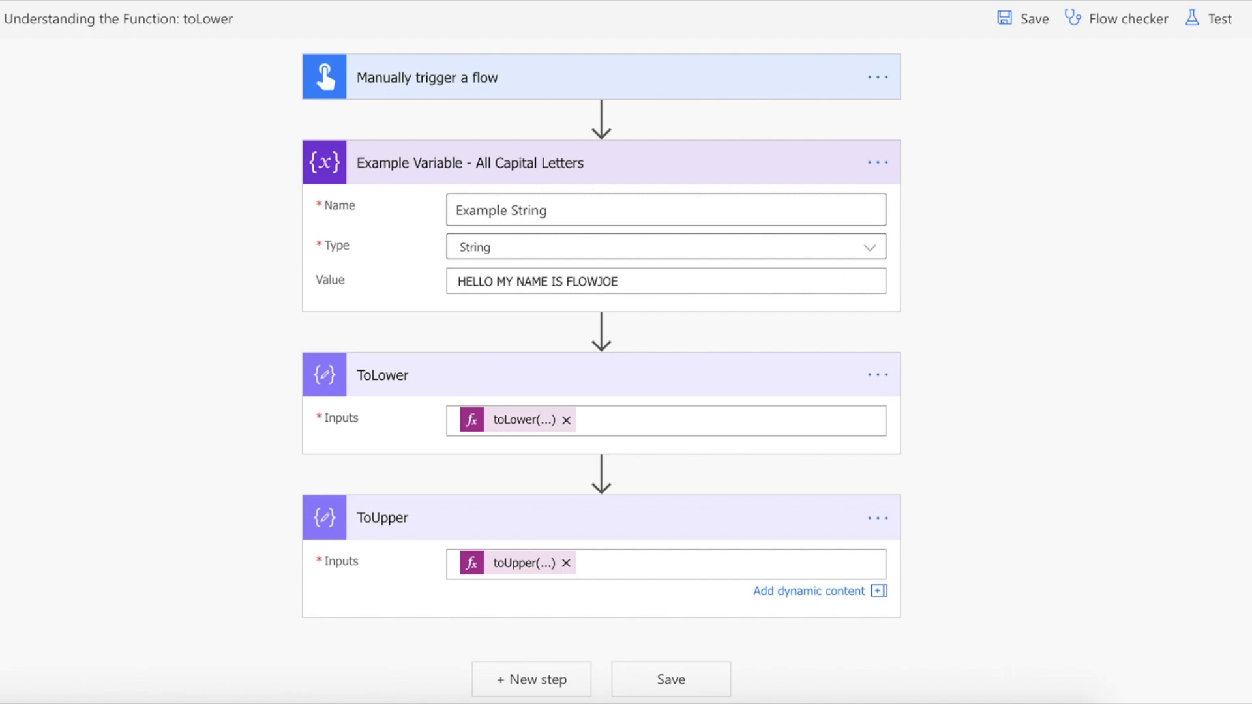
- Review the toLower and toUpper Compose expressions referencing the variable, then start a flow test
left_click(519, 420)
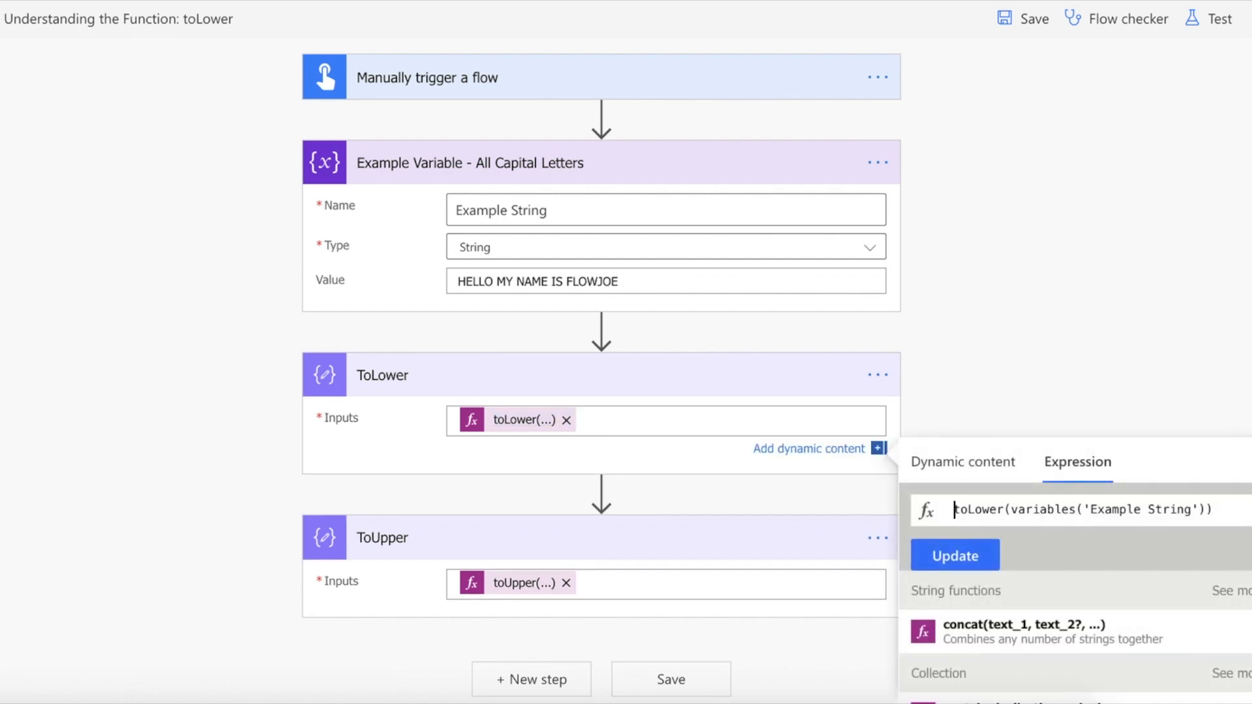
double_click(976, 510)
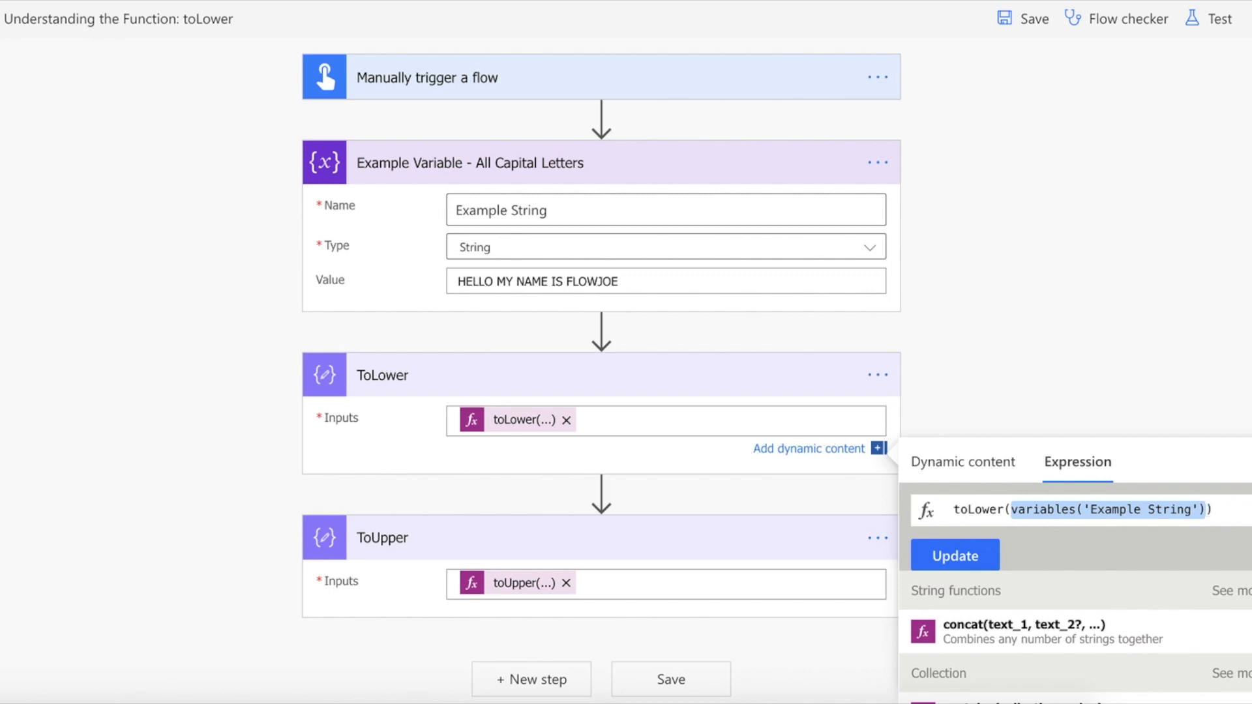
left_click(559, 583)
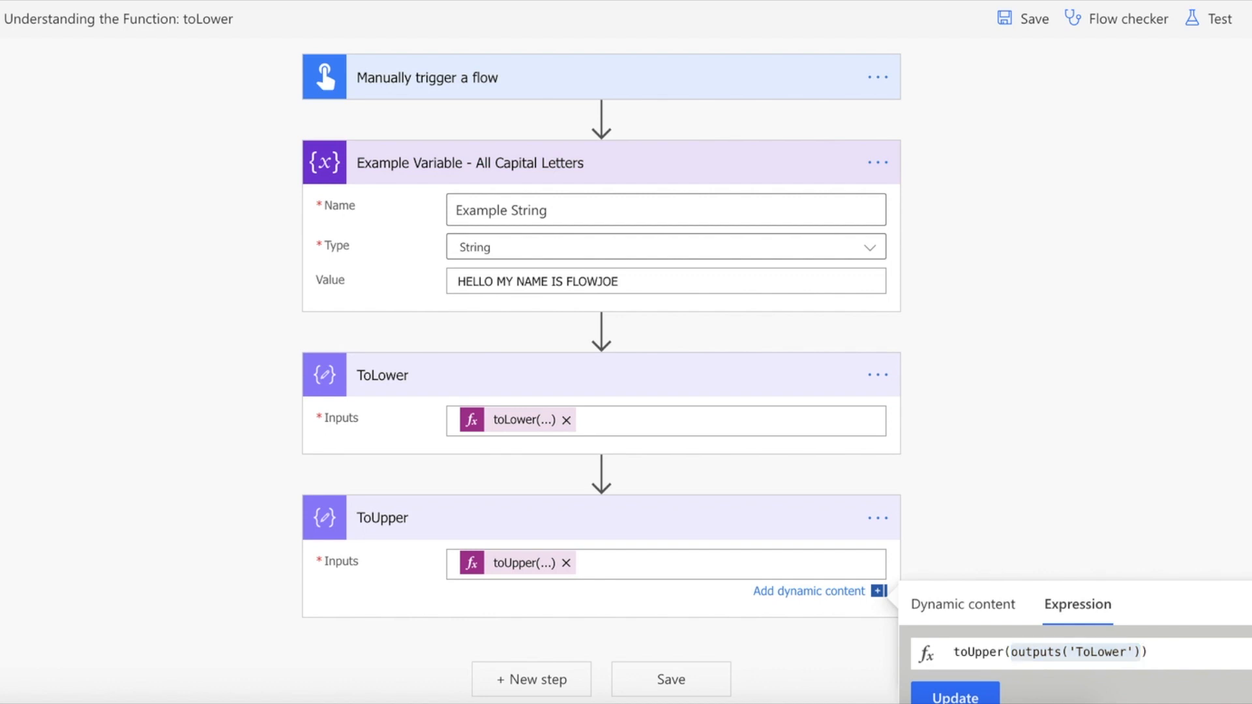
left_click(1214, 17)
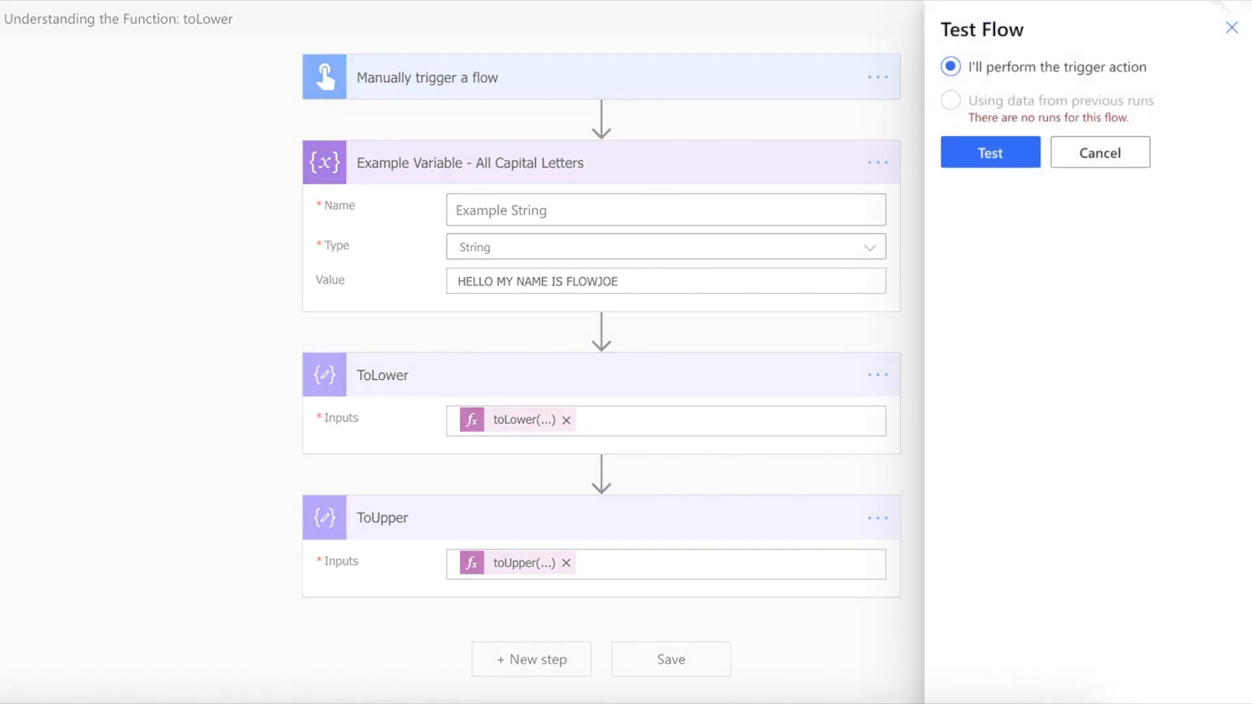
- Trigger the flow manually, run it, and expand the ToLower step showing "hello my name is flowjoe"
left_click(990, 151)
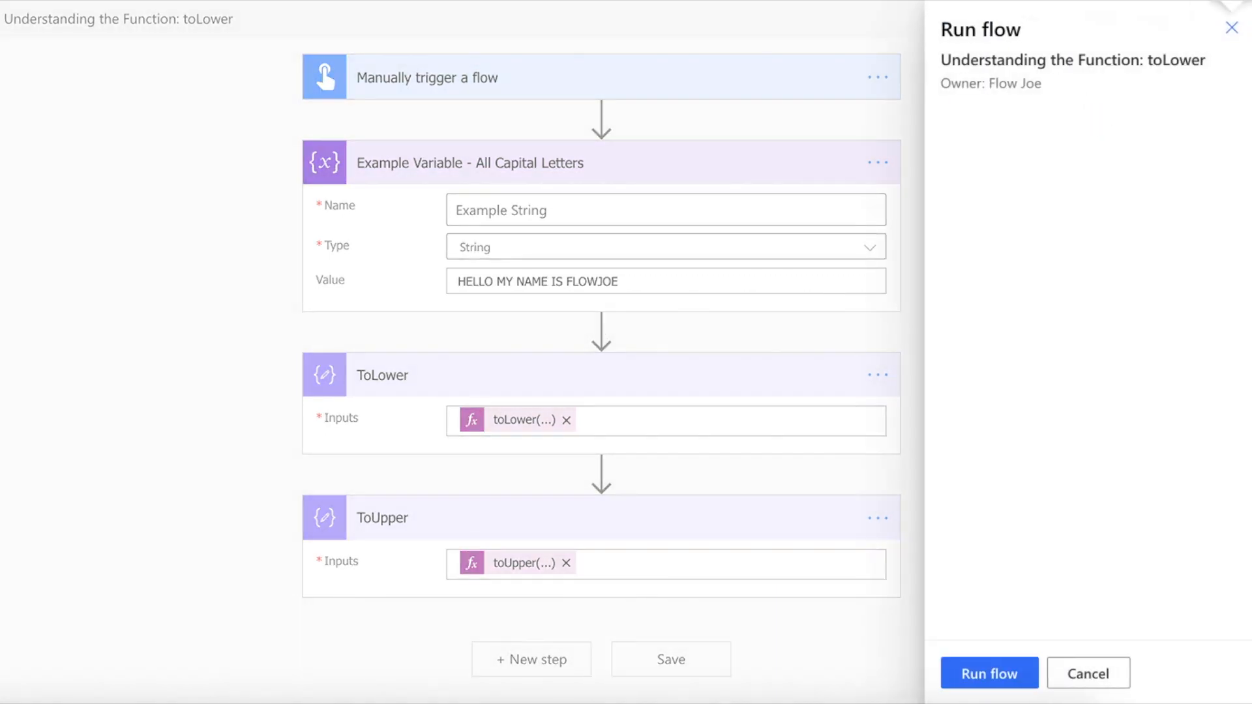
left_click(988, 673)
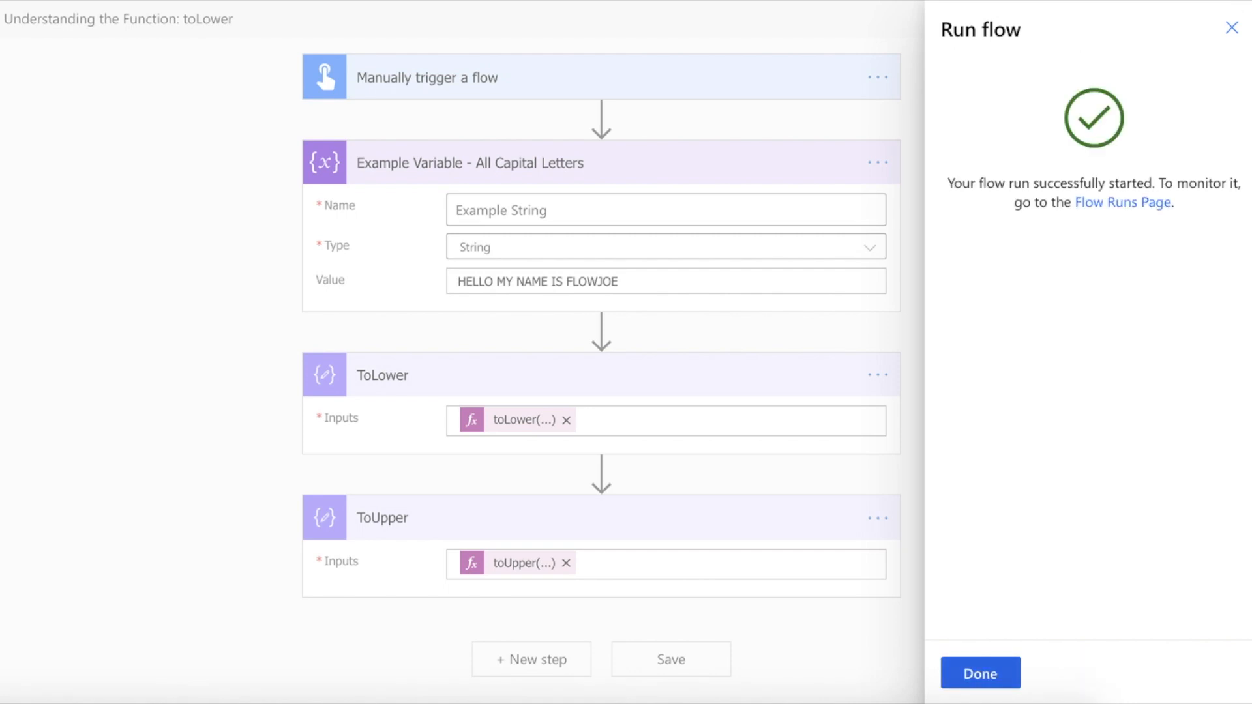
left_click(980, 673)
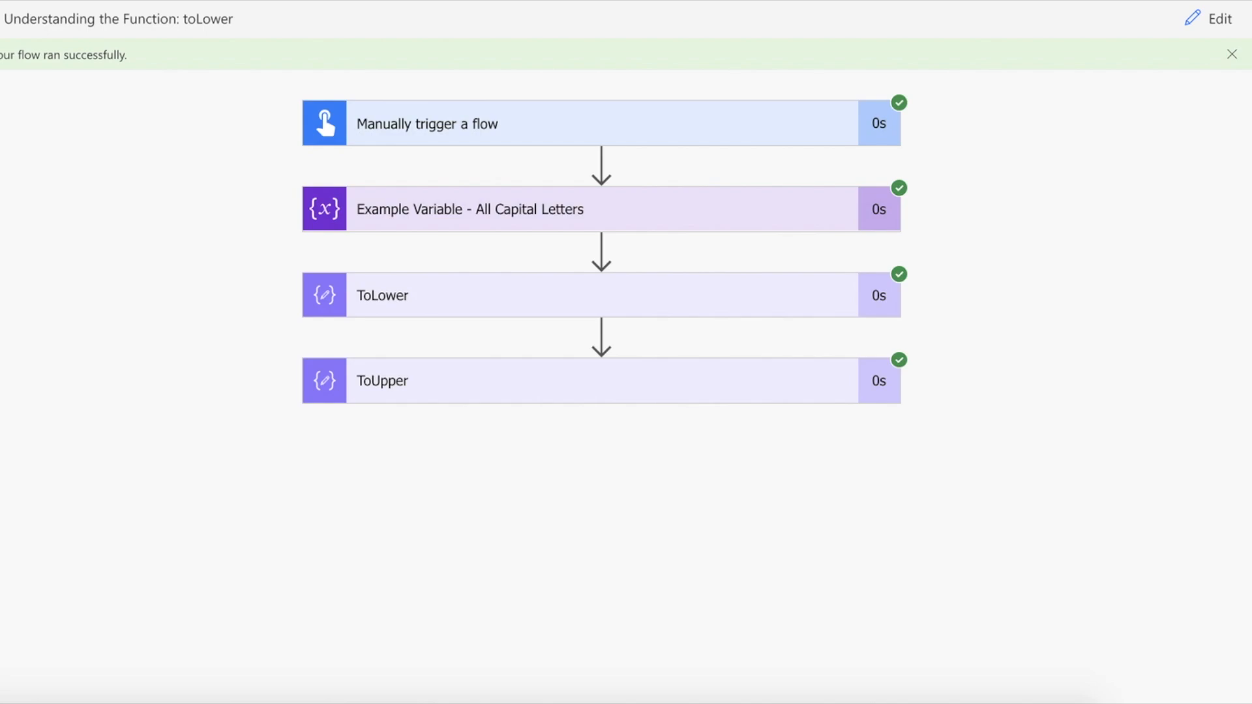
left_click(470, 209)
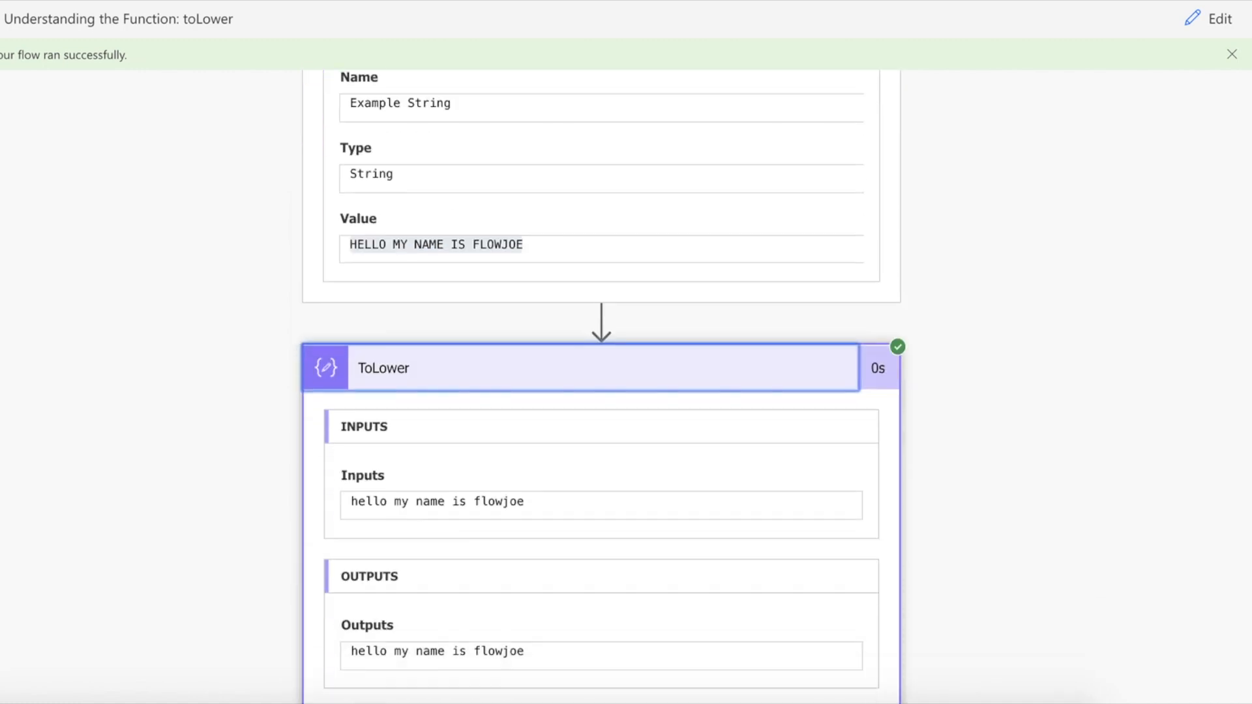
- Expand the ToUpper step to confirm its output "HELLO MY NAME IS FLOWJOE"
scroll("down", 3)
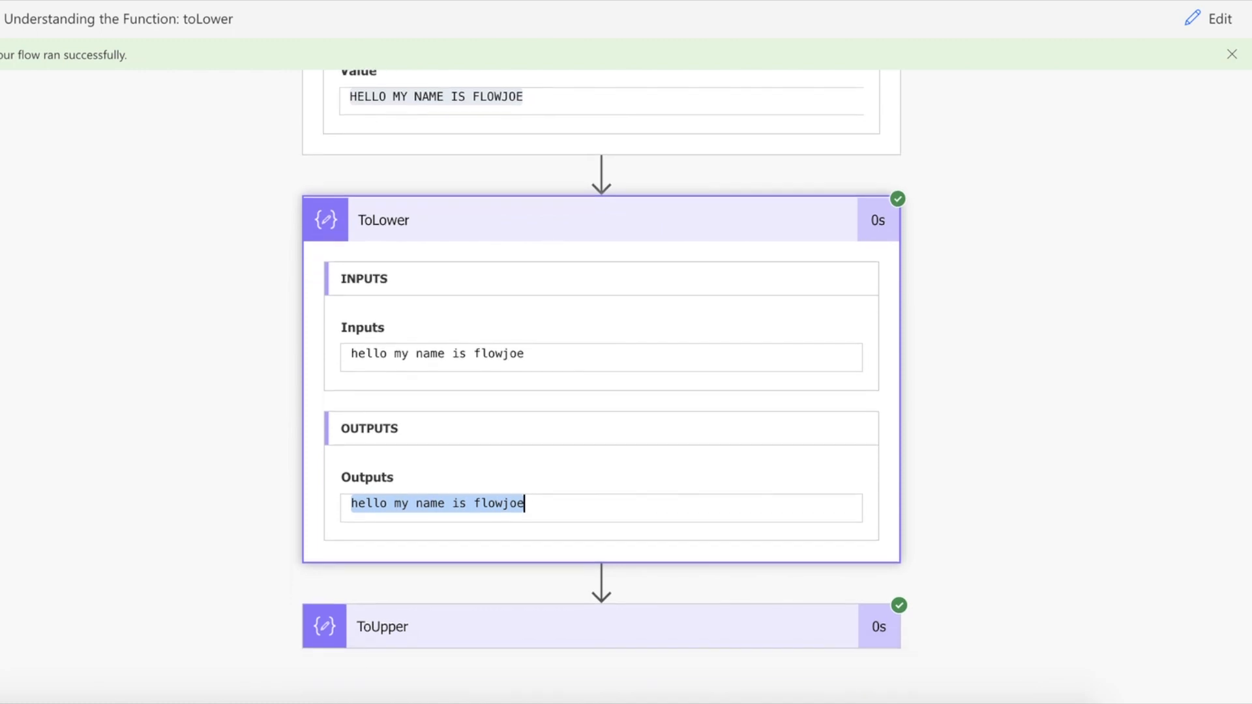
left_click(382, 626)
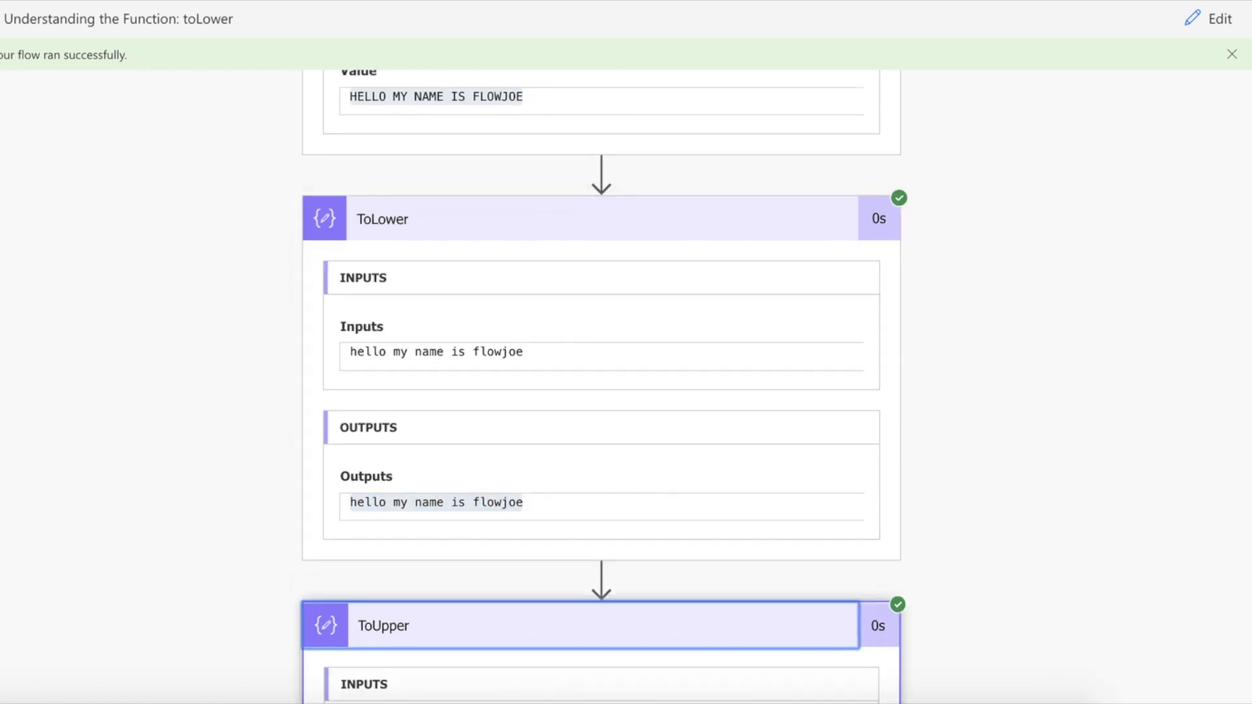
scroll("down", 3)
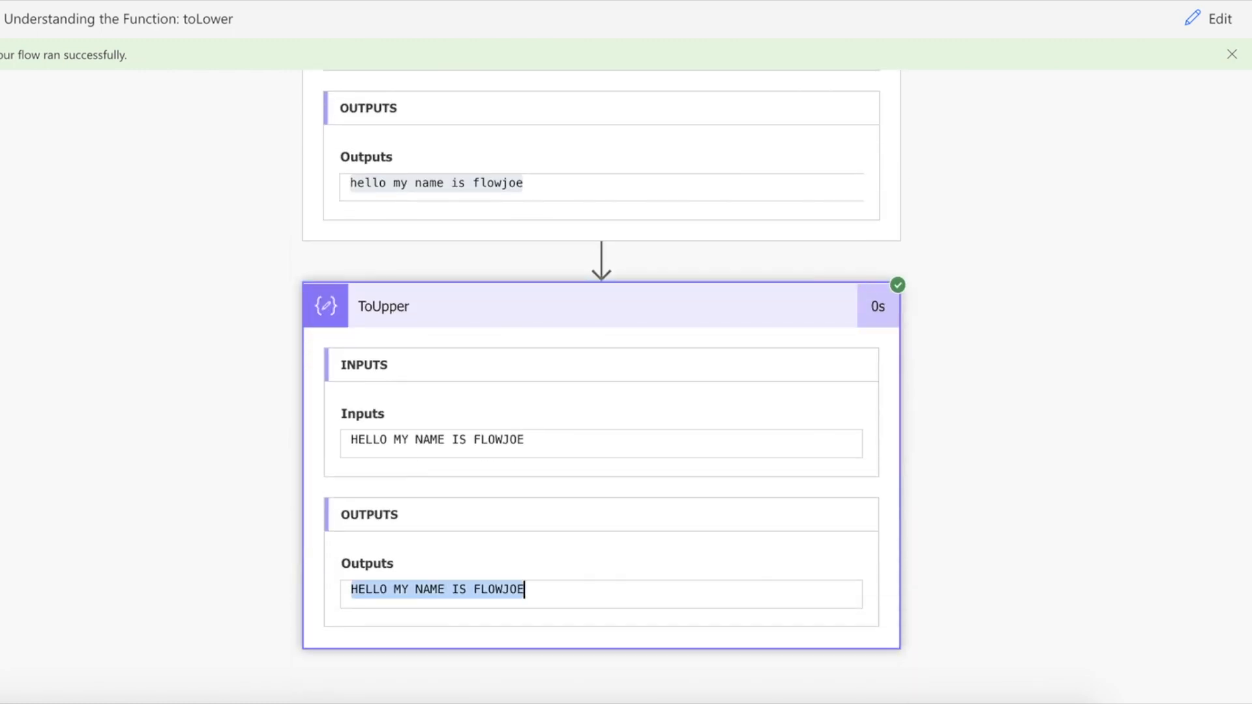